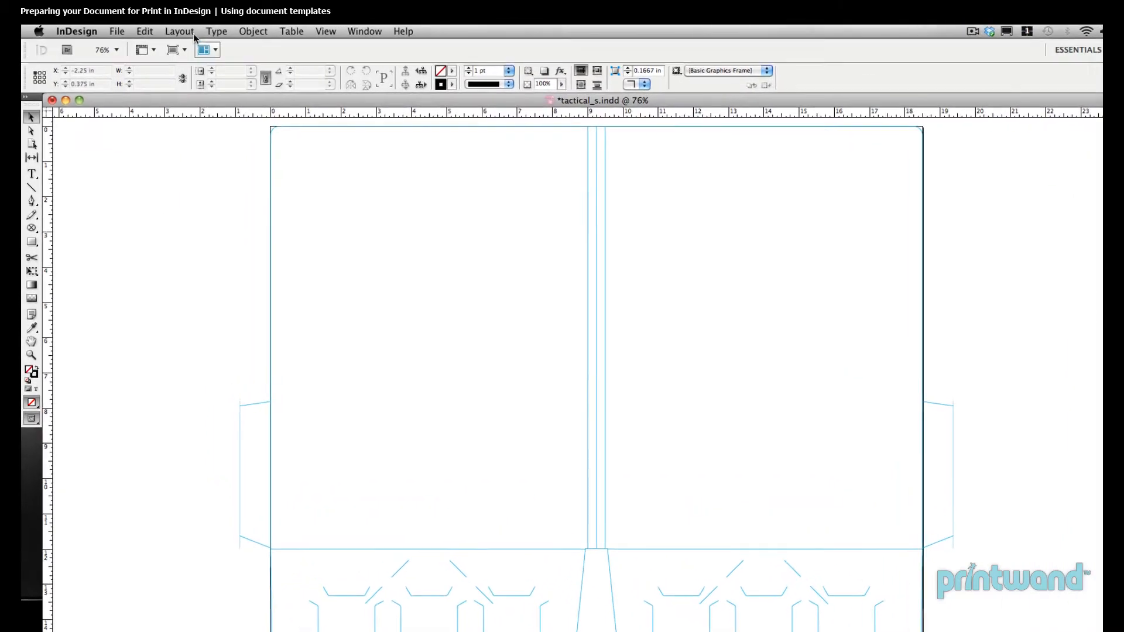
Step: Select all template artwork via Edit > Select All, showing about 20.26 by 16.25 in
{"action": "left_click", "coordinate": [170, 30]}
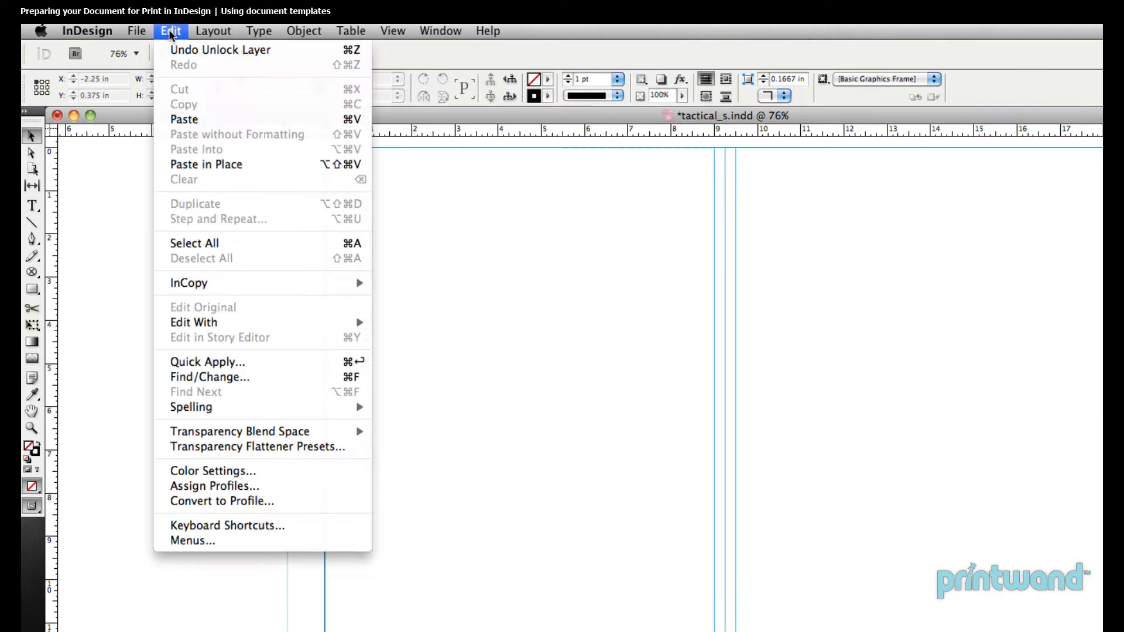
{"action": "mouse_move", "coordinate": [233, 243]}
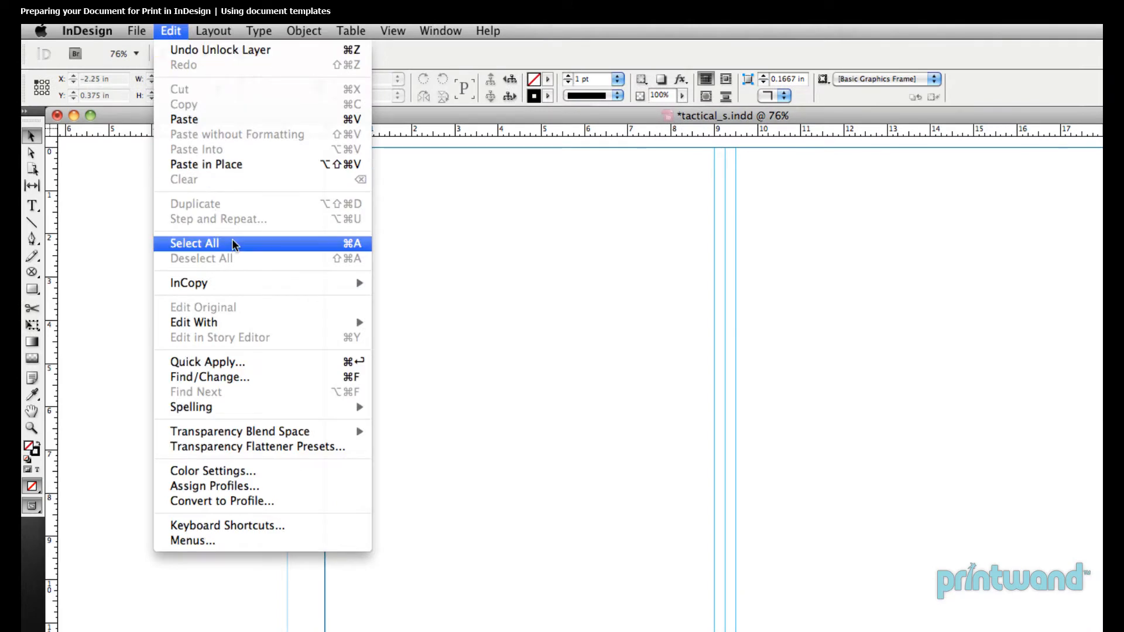
{"action": "left_click", "coordinate": [194, 243]}
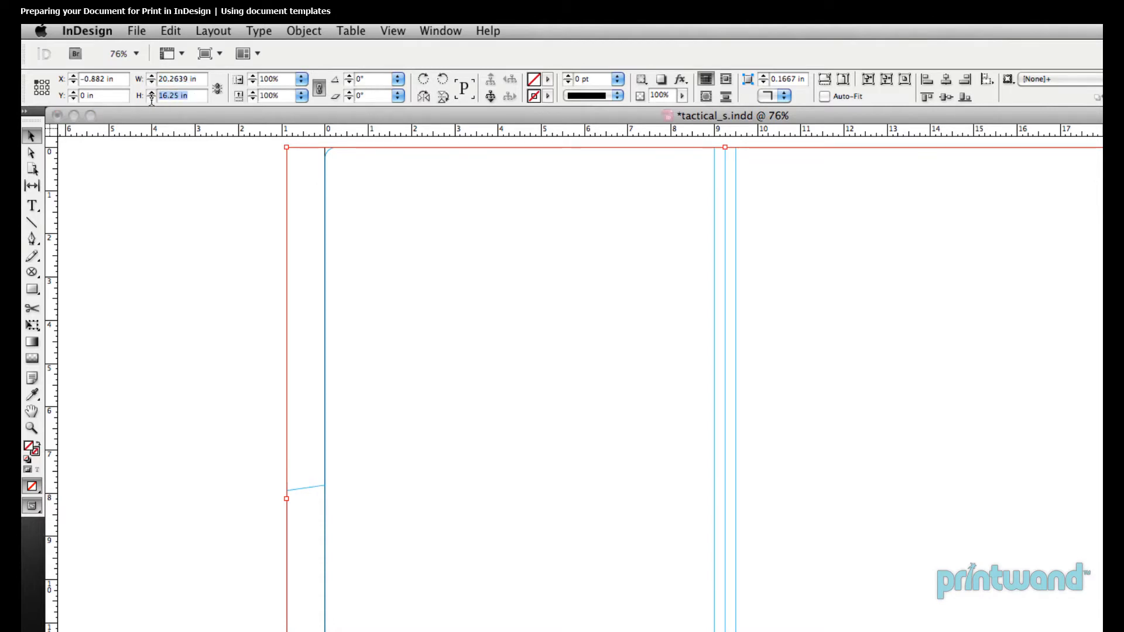
{"action": "mouse_move", "coordinate": [212, 206]}
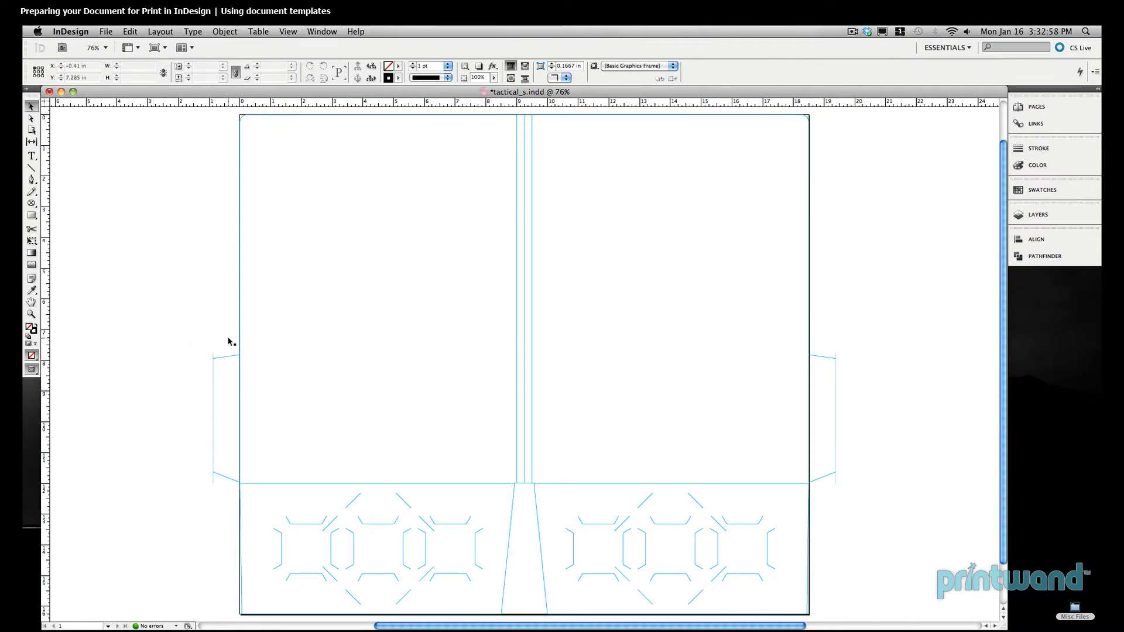
Step: Deselect the template artwork by clicking an empty pasteboard area
{"action": "left_click", "coordinate": [524, 364]}
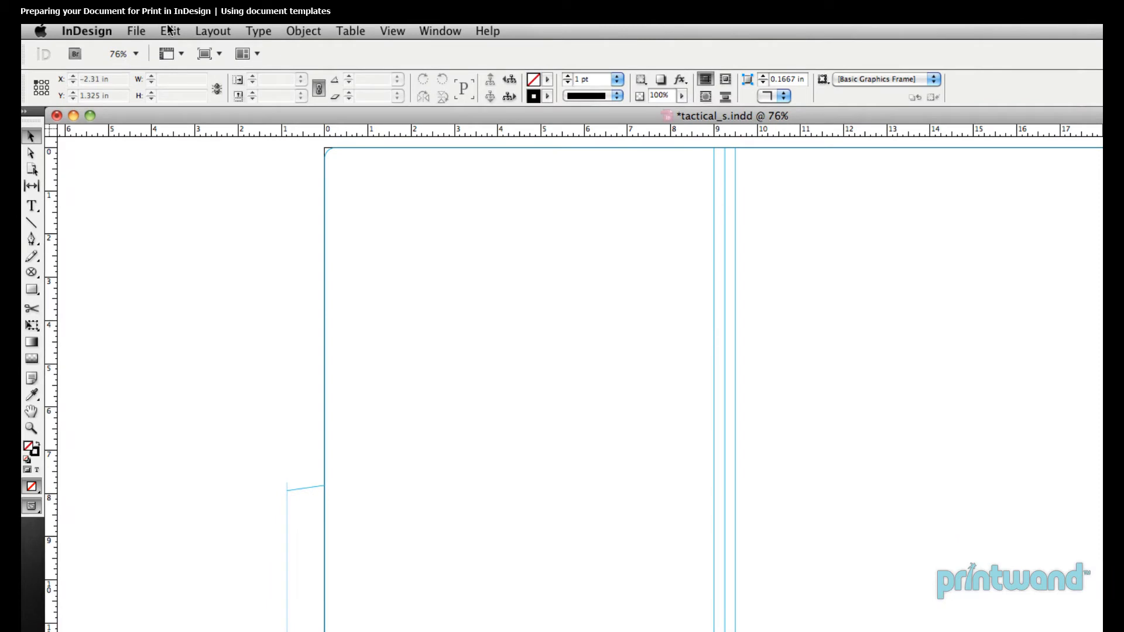
{"action": "left_click", "coordinate": [136, 30]}
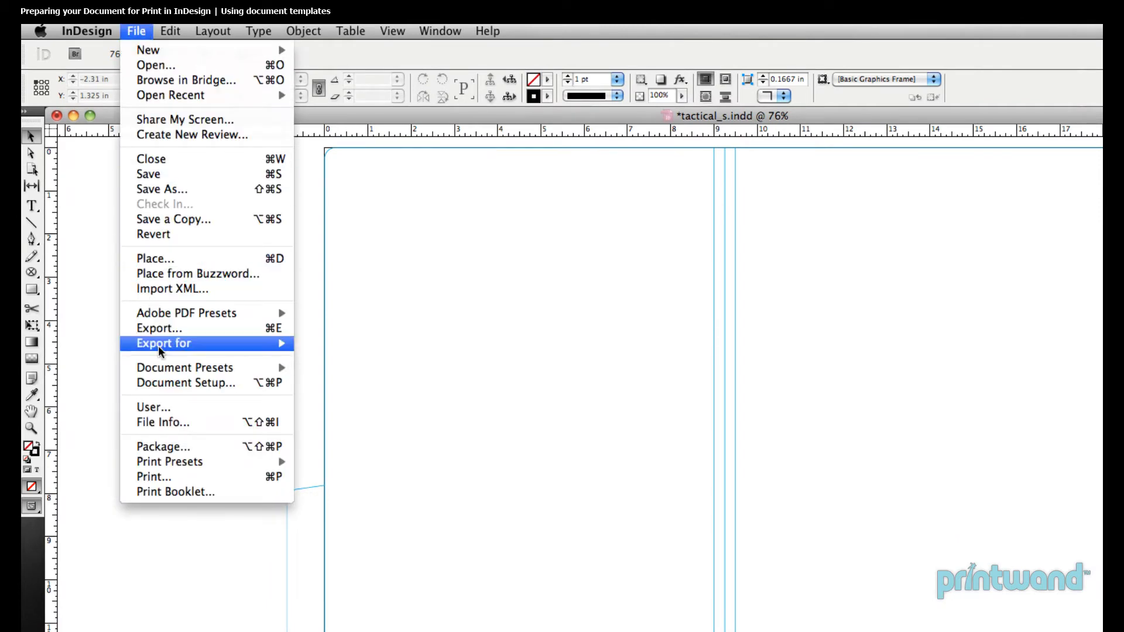
{"action": "left_click", "coordinate": [185, 381]}
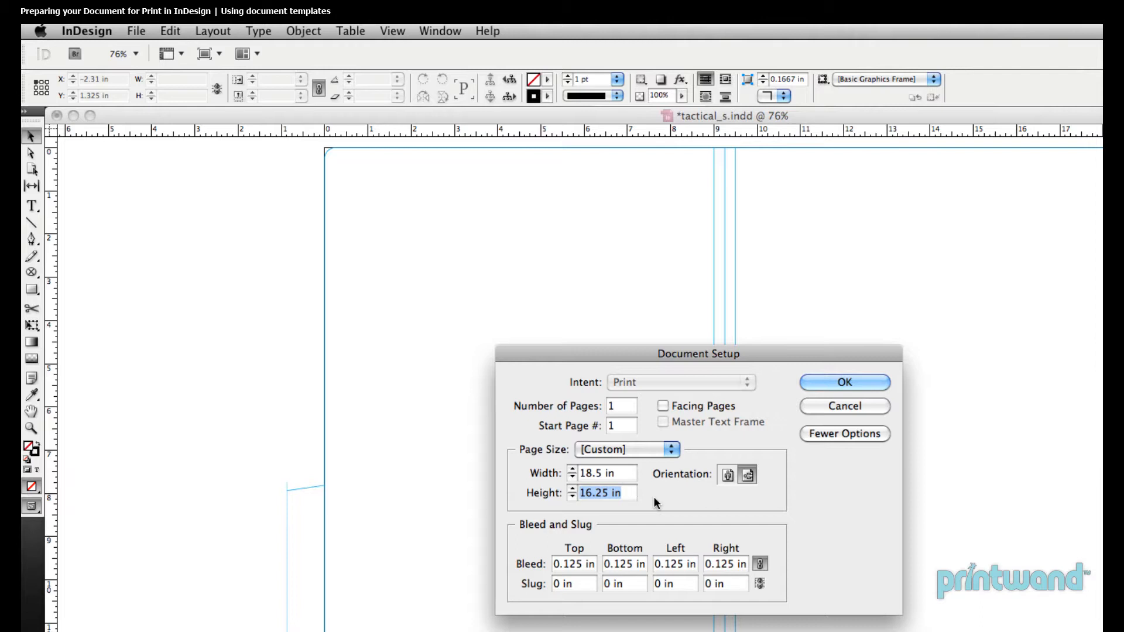
{"action": "mouse_move", "coordinate": [830, 509]}
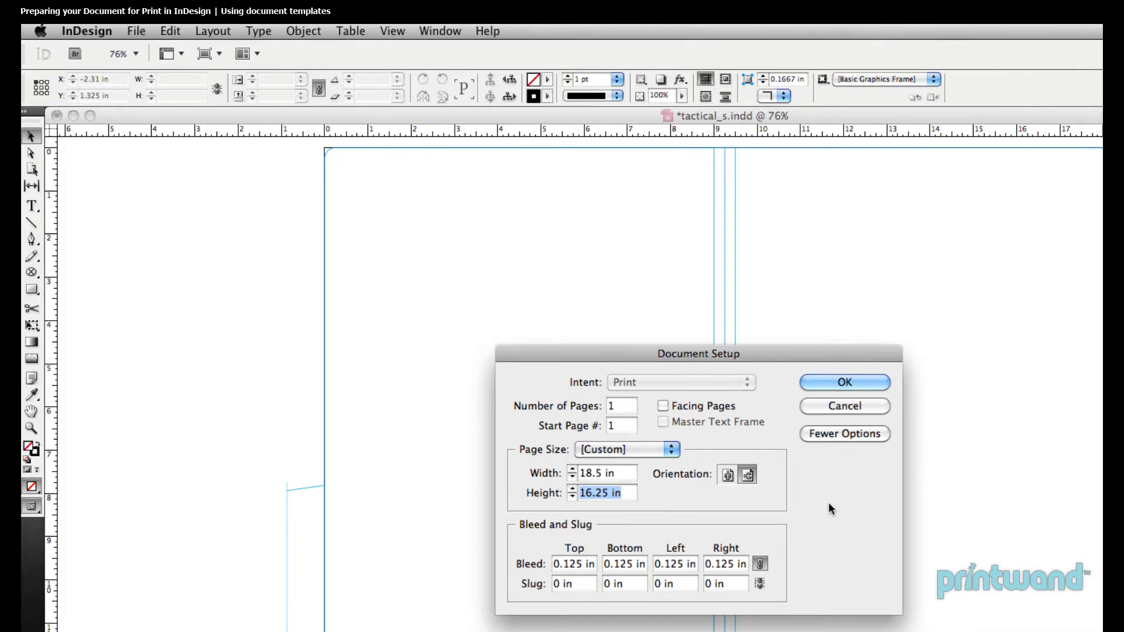
{"action": "mouse_move", "coordinate": [837, 511]}
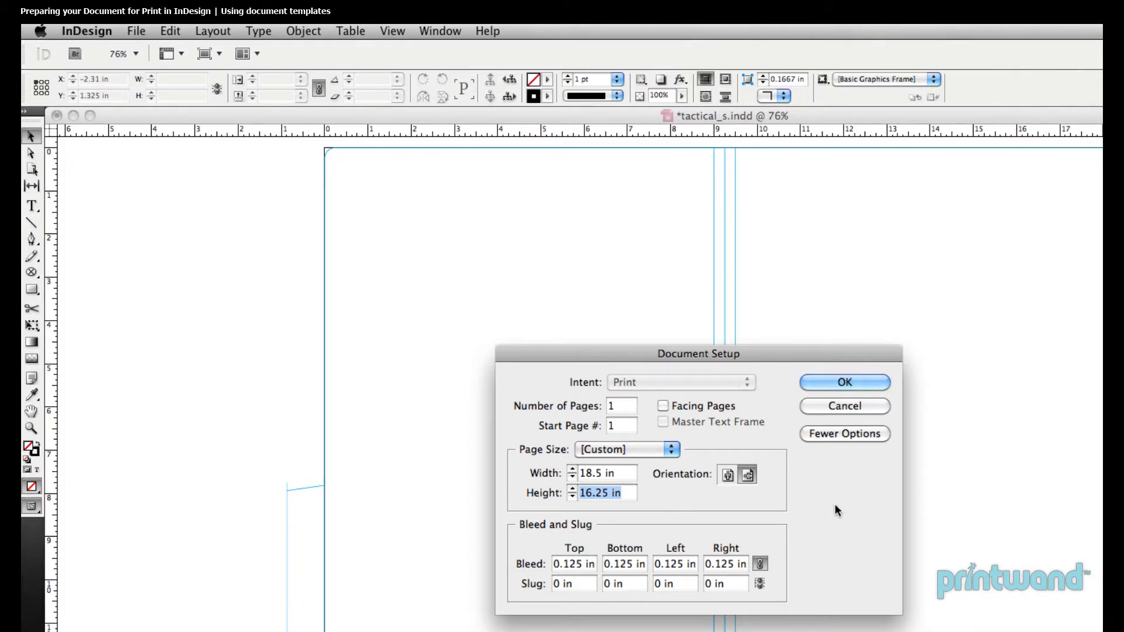
{"action": "mouse_move", "coordinate": [304, 563]}
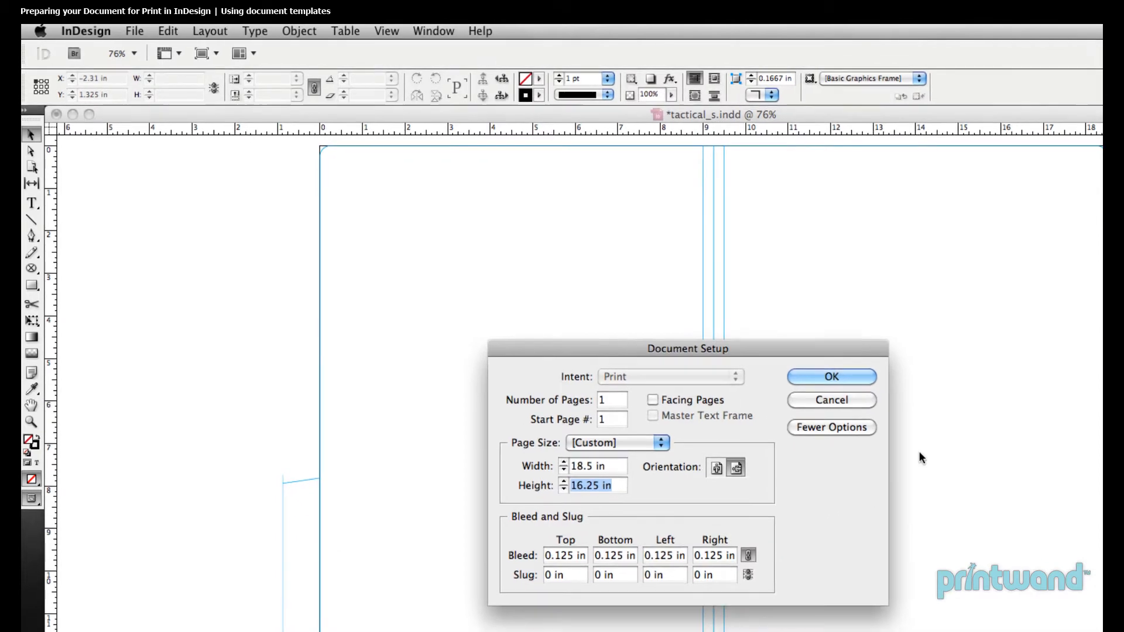
{"action": "left_click", "coordinate": [831, 375]}
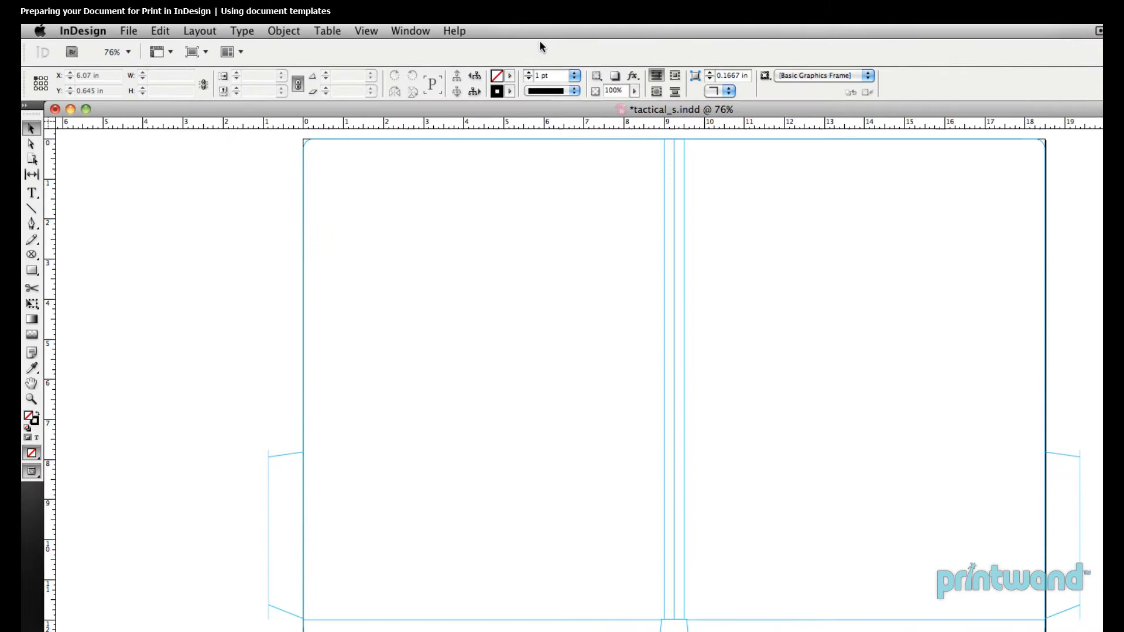
Step: Show the Layers panel, add Layer 4 above Template, and lock the Template layer
{"action": "left_click", "coordinate": [440, 31]}
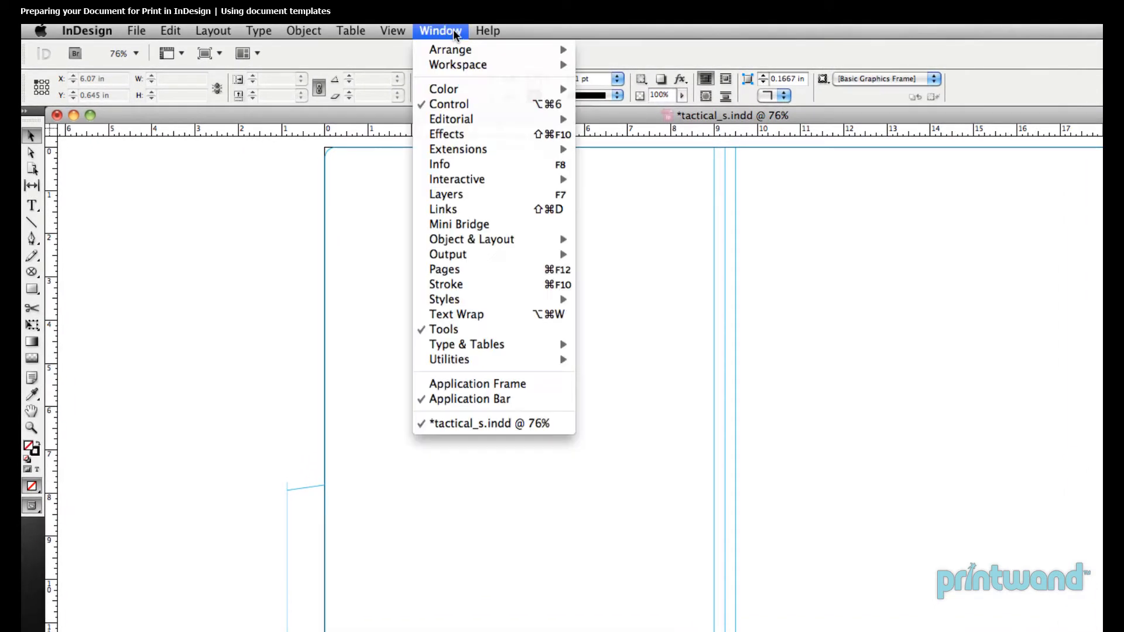
{"action": "mouse_move", "coordinate": [446, 194]}
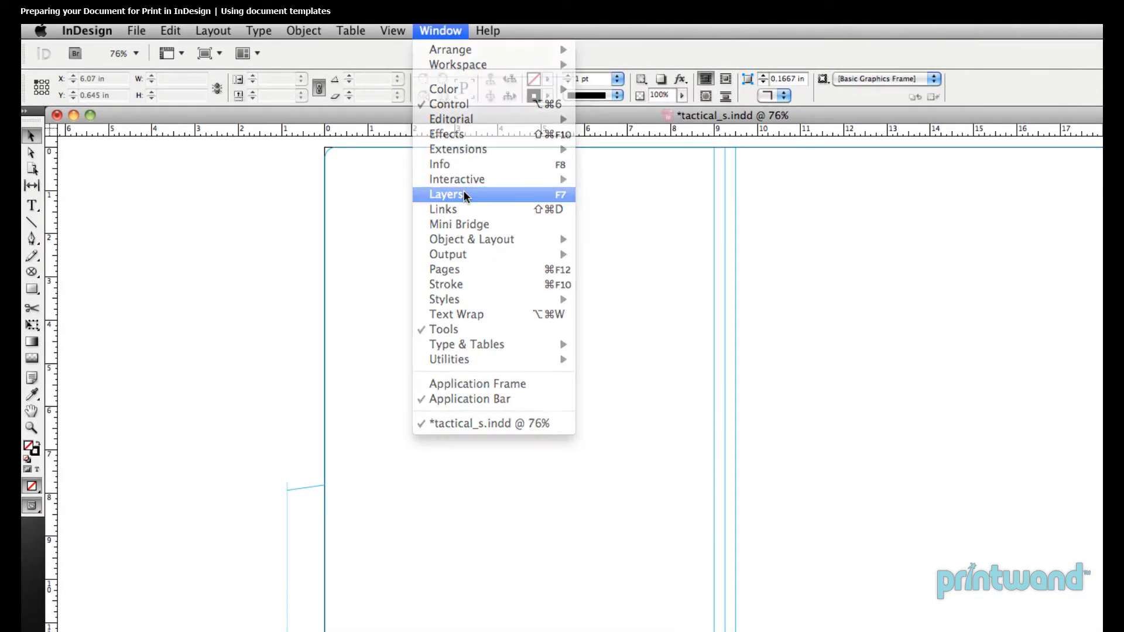
{"action": "left_click", "coordinate": [446, 194]}
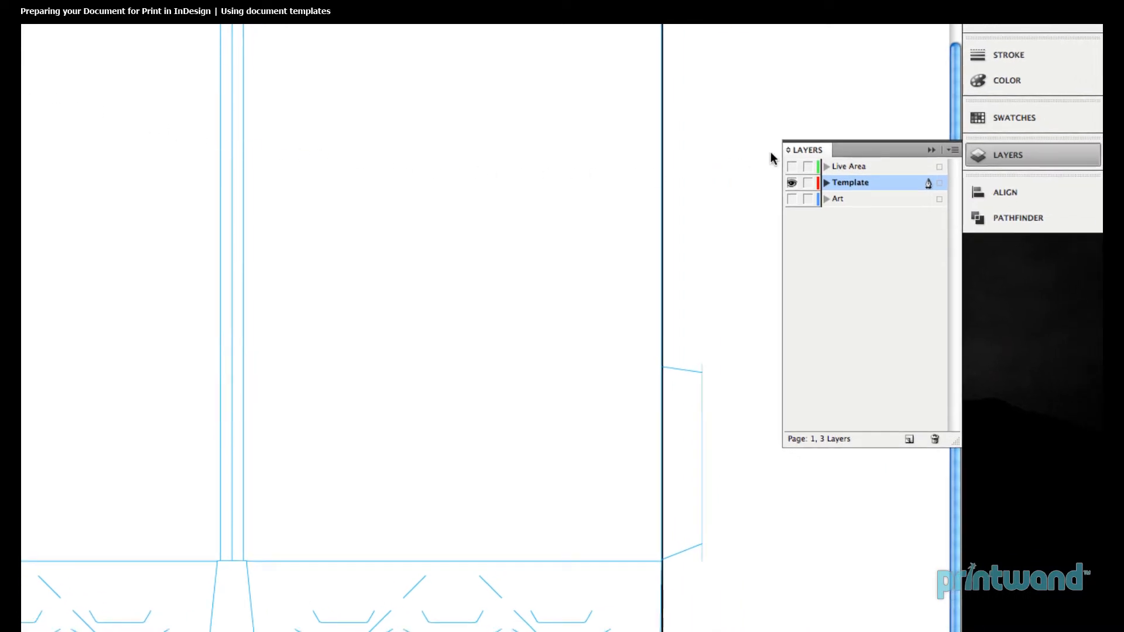
{"action": "mouse_move", "coordinate": [896, 206]}
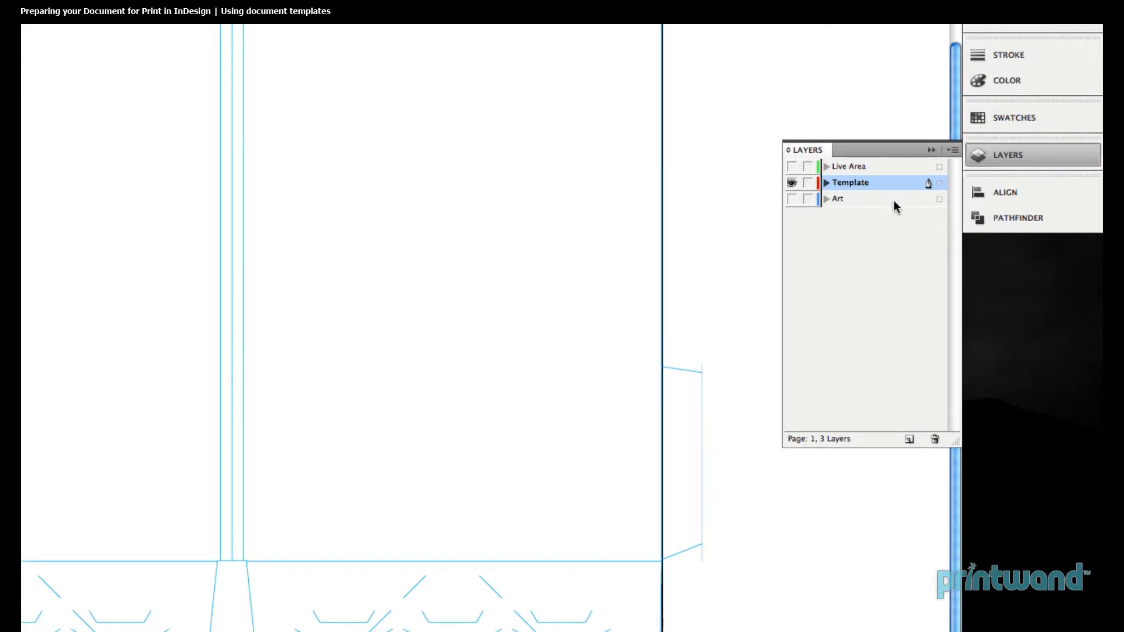
{"action": "mouse_move", "coordinate": [870, 252]}
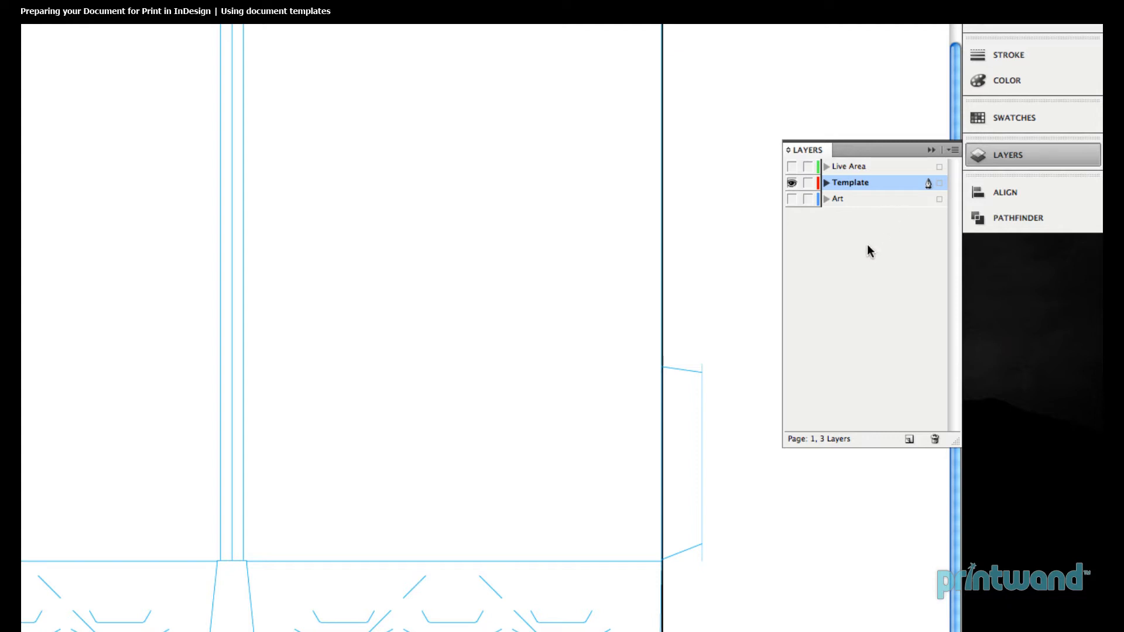
{"action": "mouse_move", "coordinate": [907, 439]}
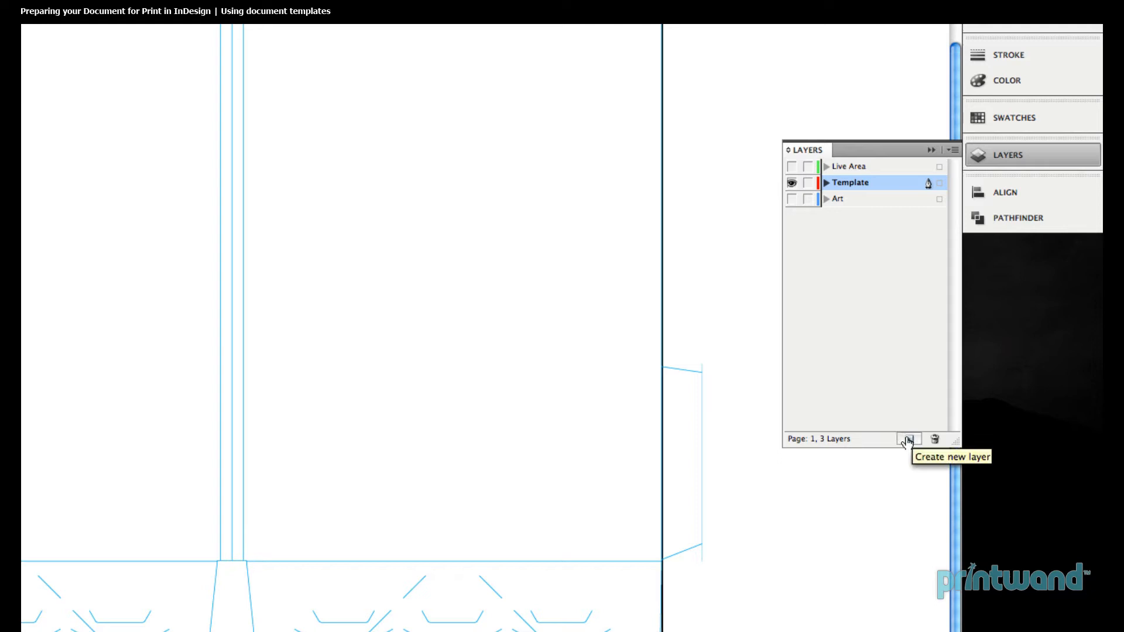
{"action": "left_click", "coordinate": [908, 439]}
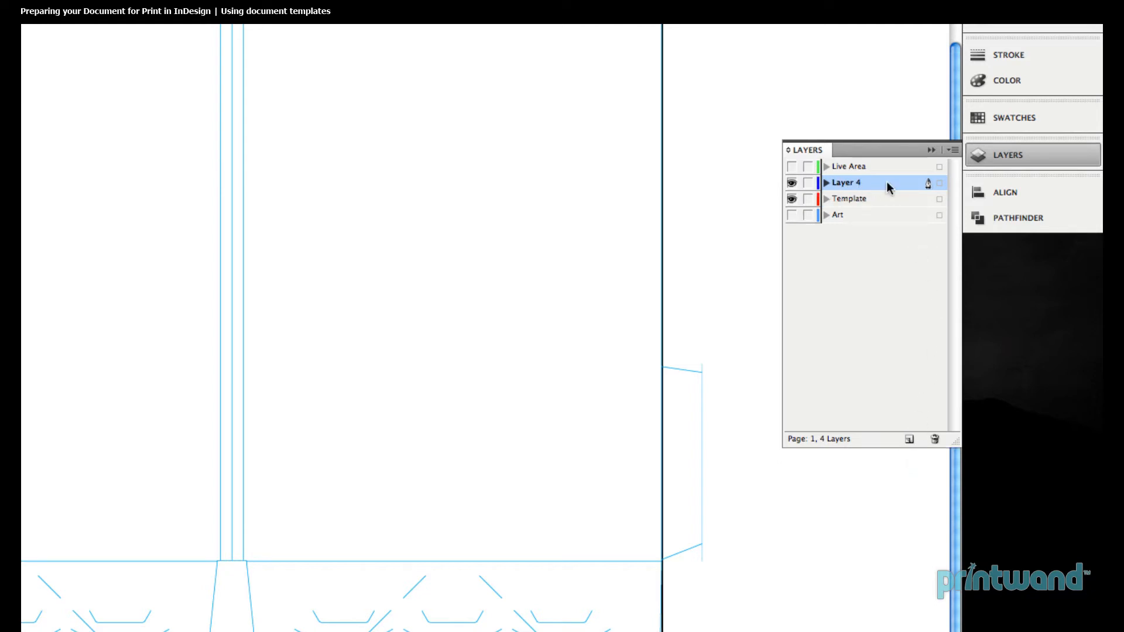
{"action": "mouse_move", "coordinate": [860, 199]}
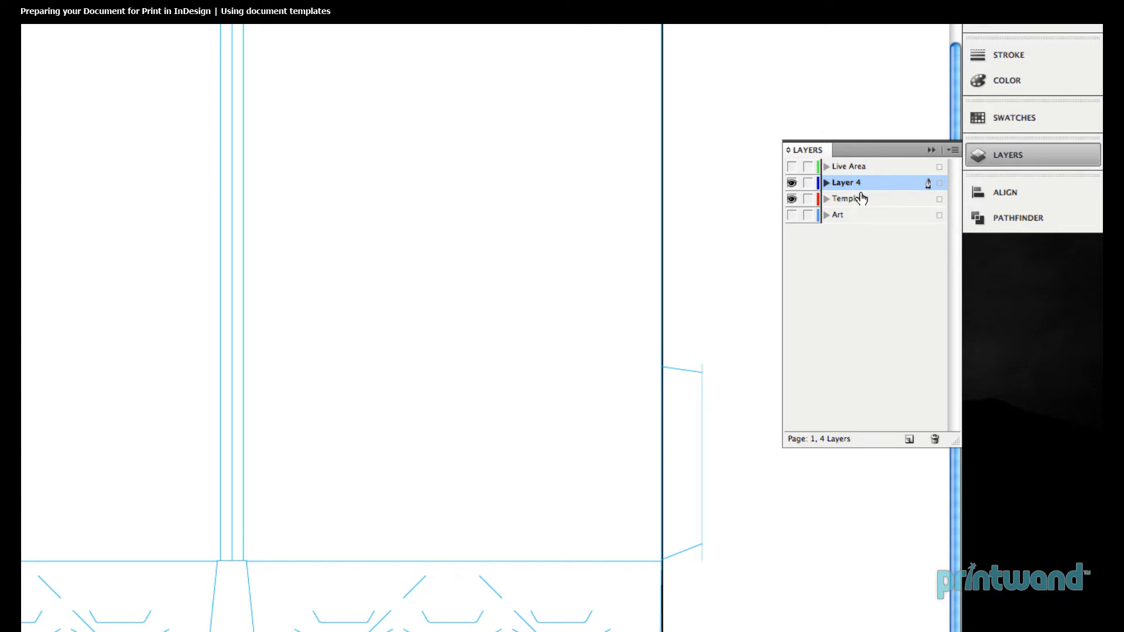
{"action": "left_click", "coordinate": [850, 199]}
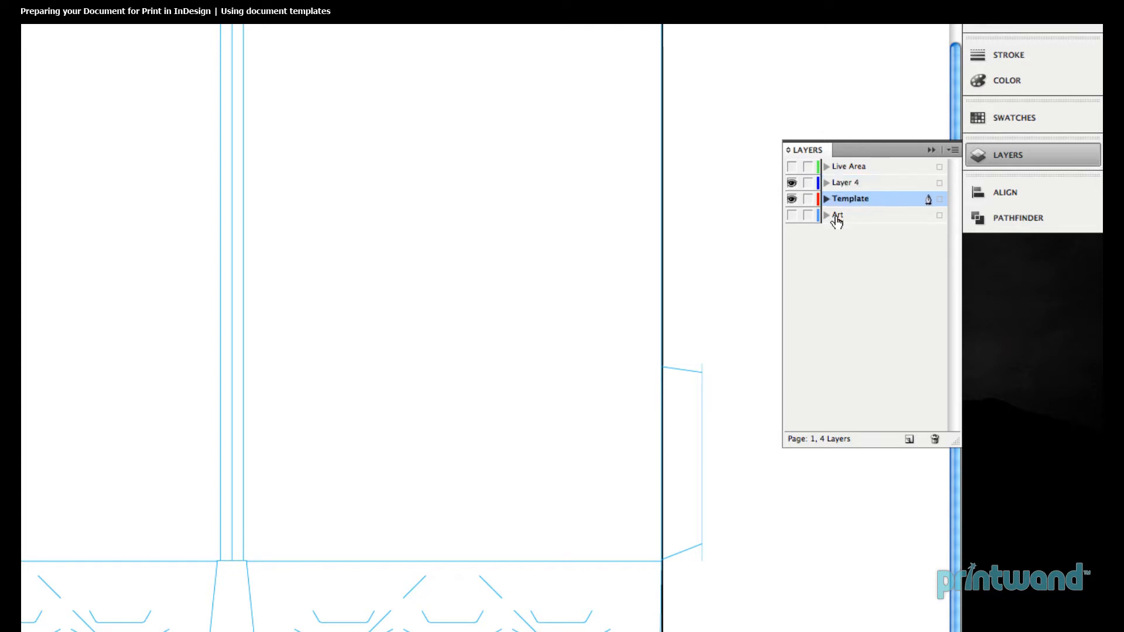
{"action": "left_click", "coordinate": [845, 182]}
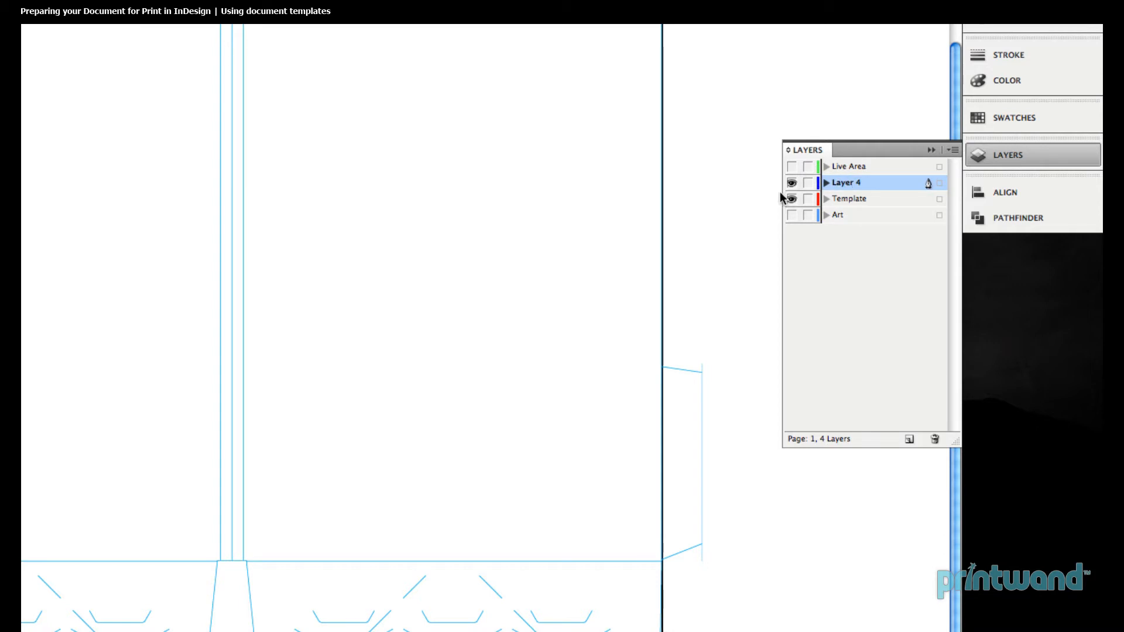
{"action": "mouse_move", "coordinate": [791, 199]}
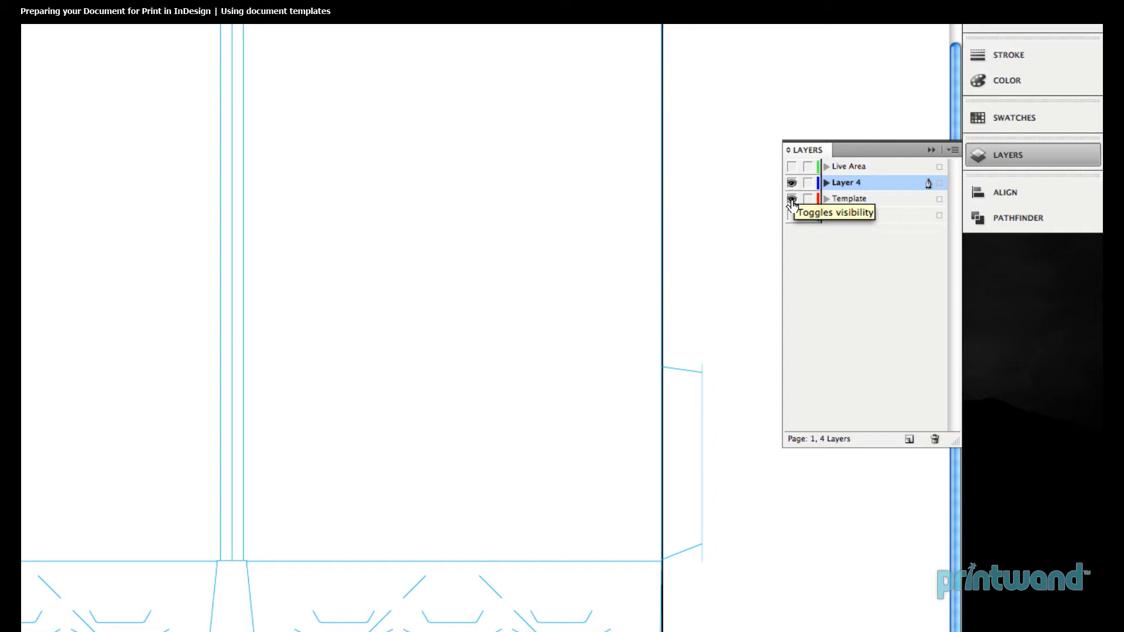
{"action": "mouse_move", "coordinate": [806, 206]}
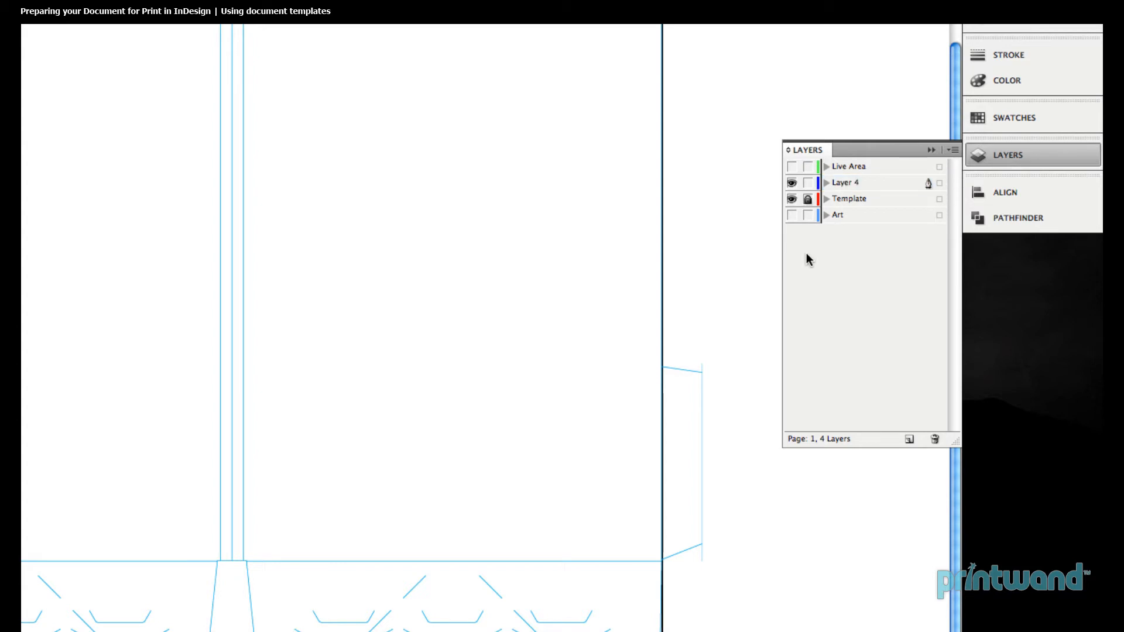
{"action": "mouse_move", "coordinate": [792, 224]}
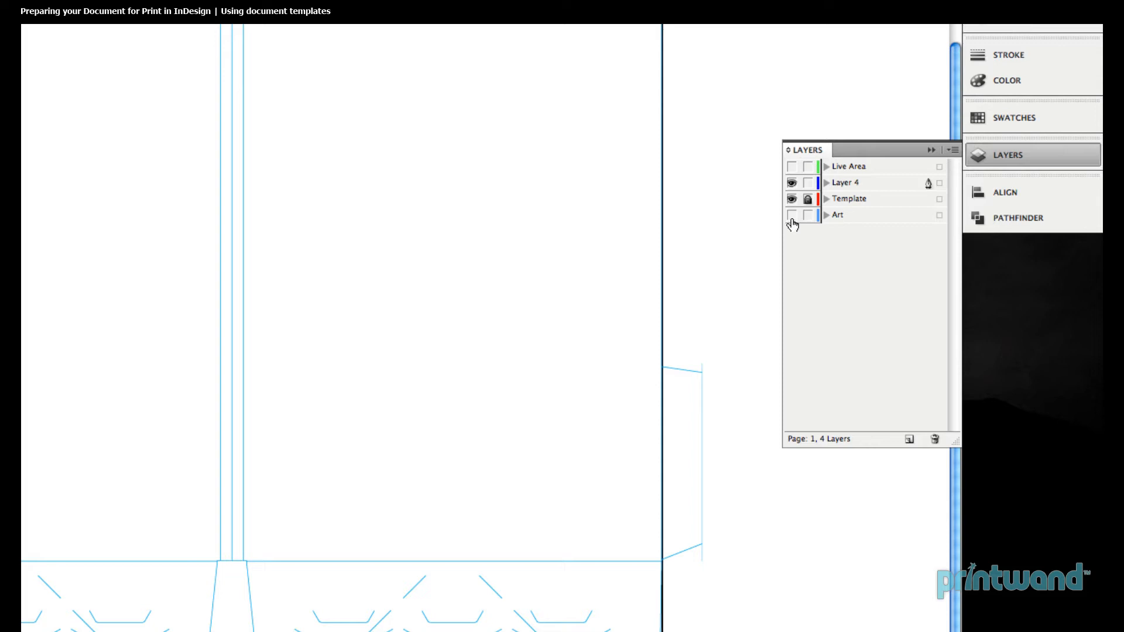
Step: Make the Art layer visible and show guides over the Tactical artwork
{"action": "left_click", "coordinate": [791, 215]}
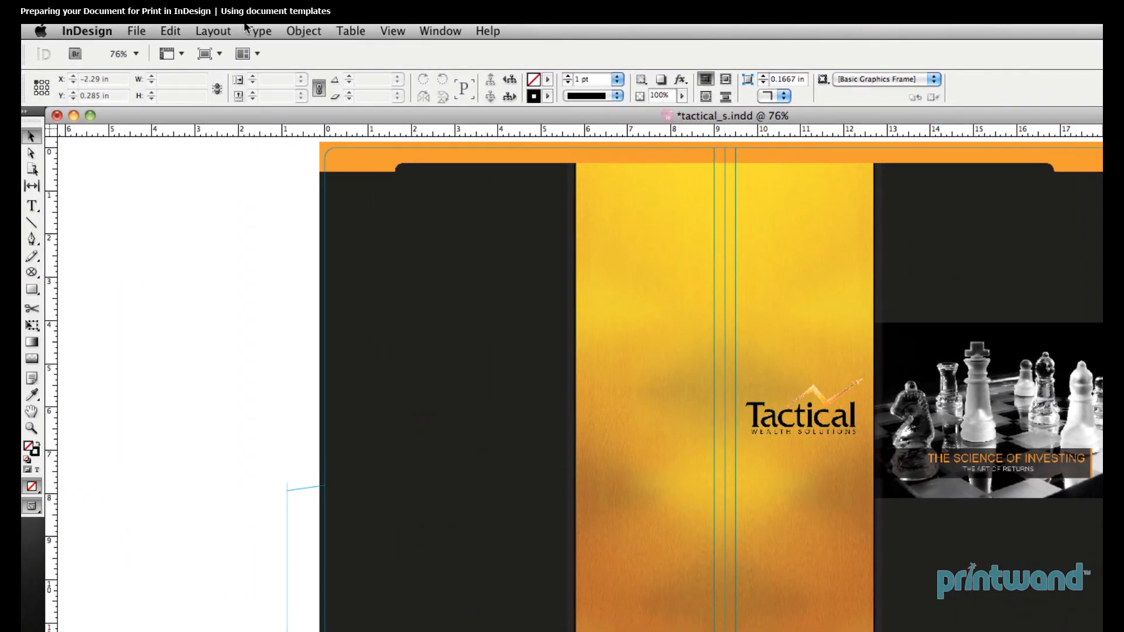
{"action": "left_click", "coordinate": [392, 30]}
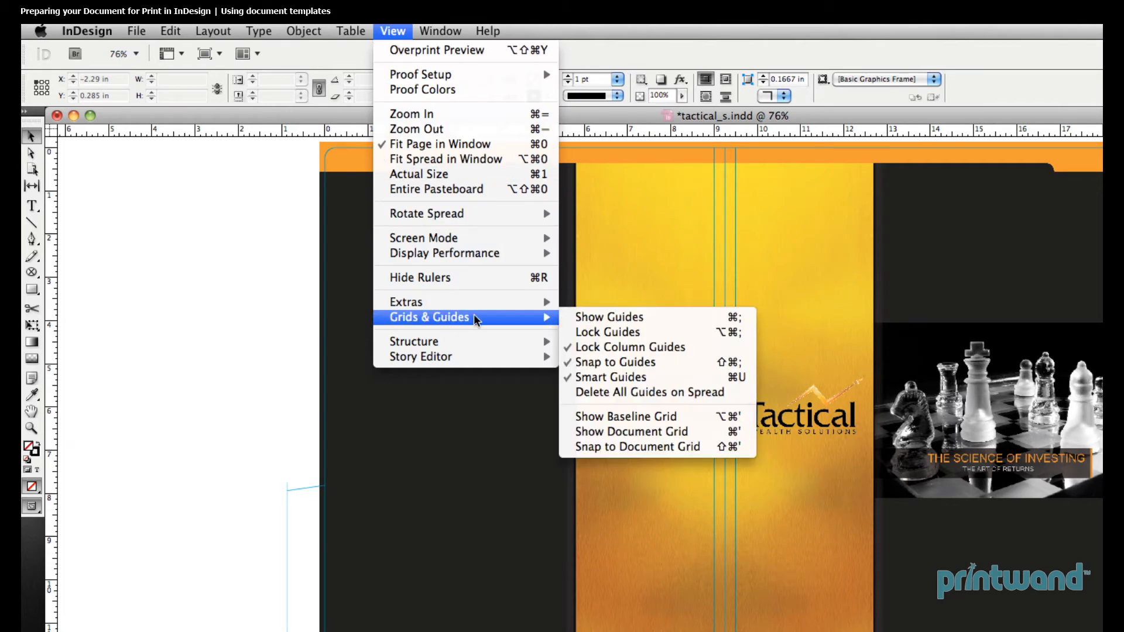
{"action": "left_click", "coordinate": [609, 317]}
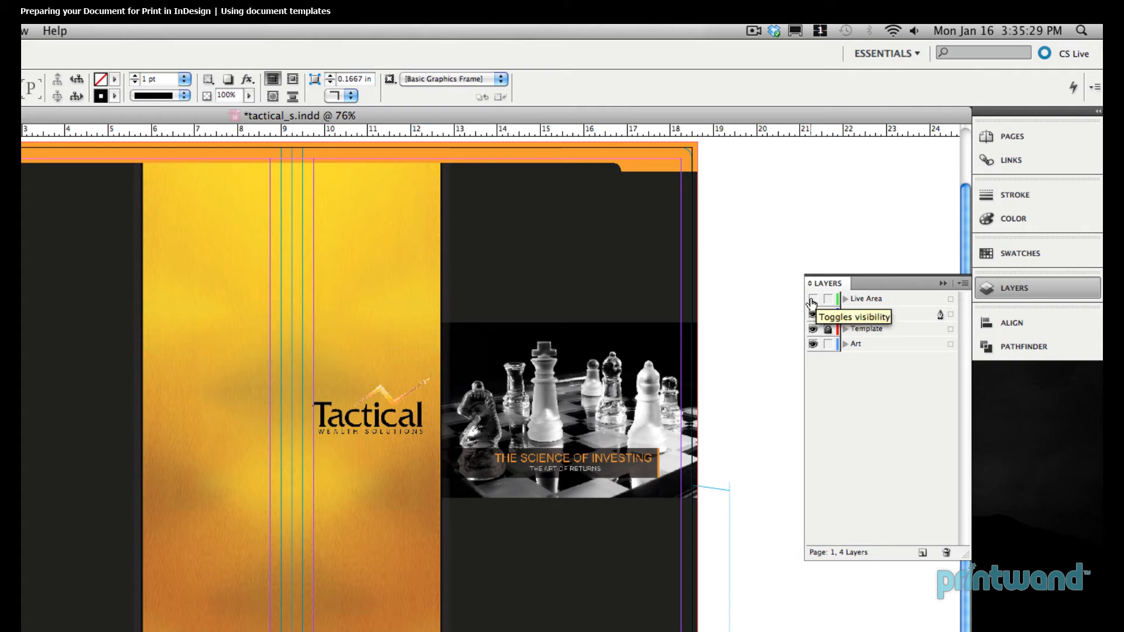
Step: Make the Live Area layer visible so its overlays appear over the Tactical design
{"action": "left_click", "coordinate": [812, 299]}
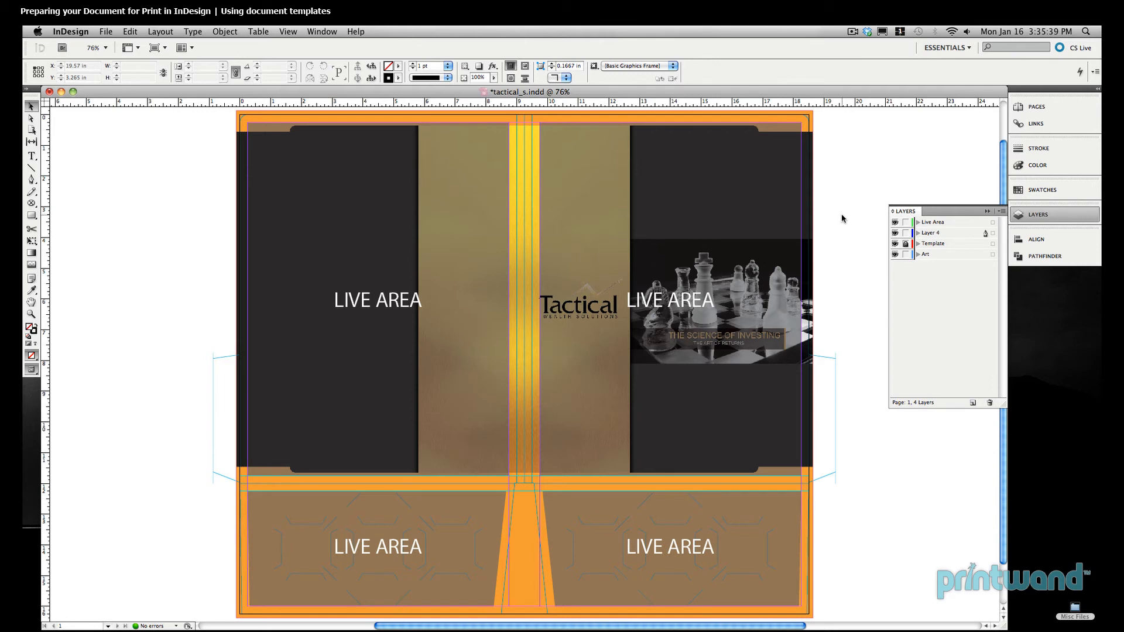
{"action": "left_click", "coordinate": [547, 292]}
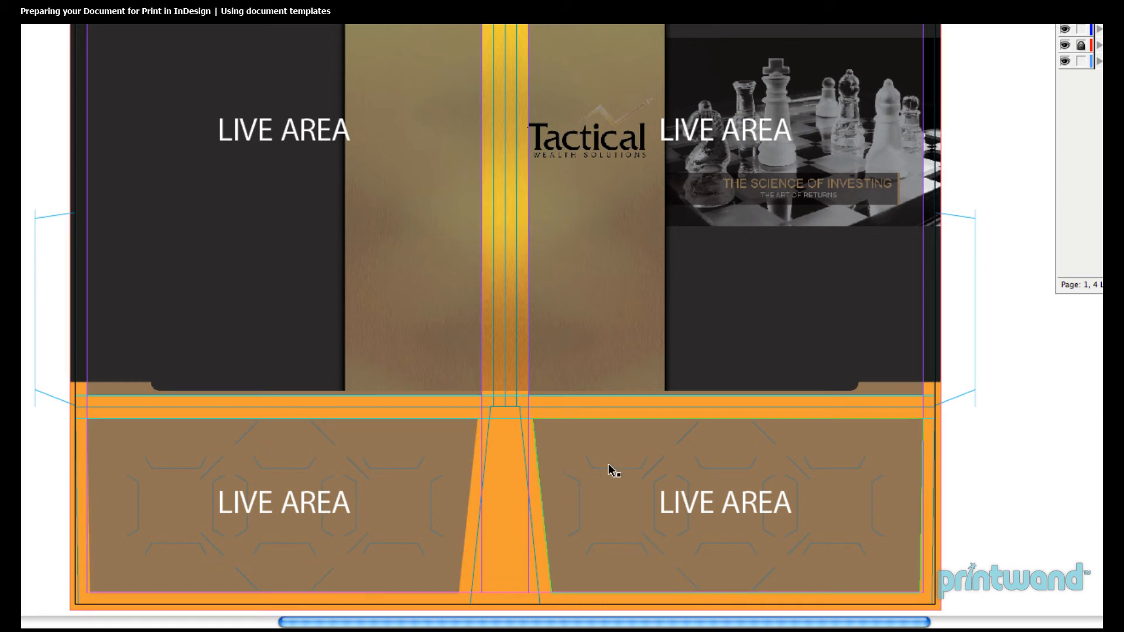
{"action": "mouse_move", "coordinate": [835, 463]}
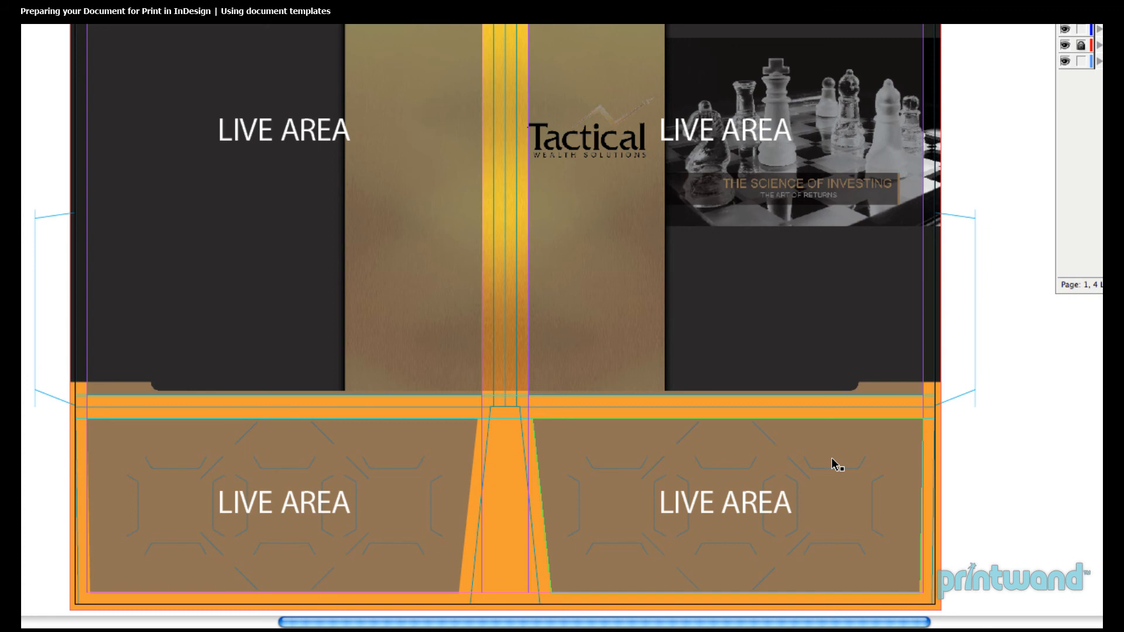
{"action": "mouse_move", "coordinate": [851, 490]}
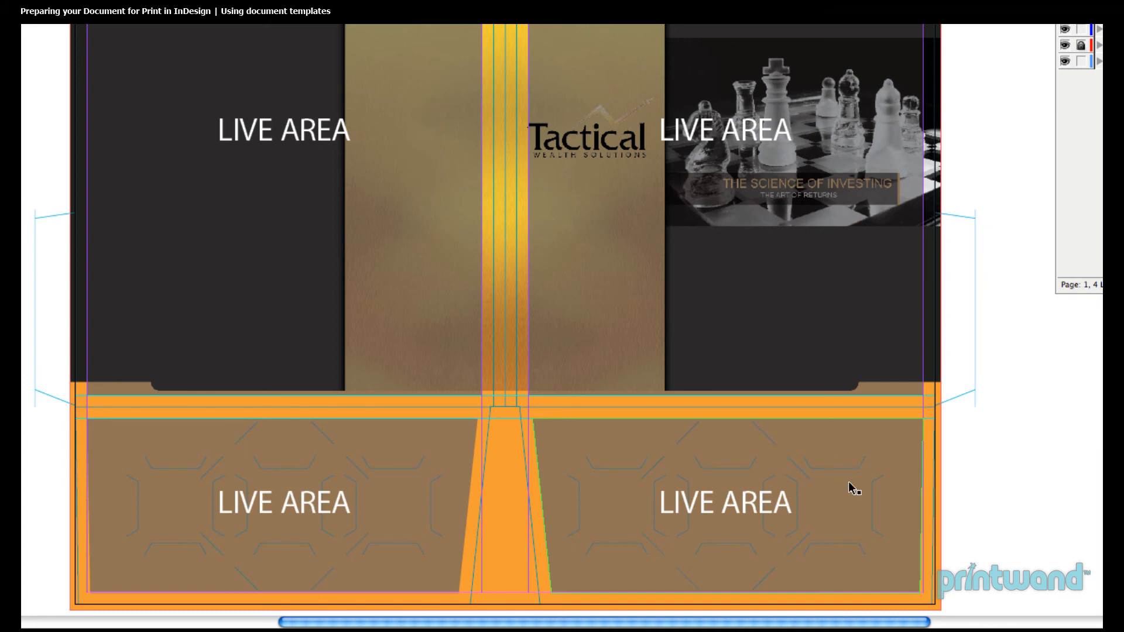